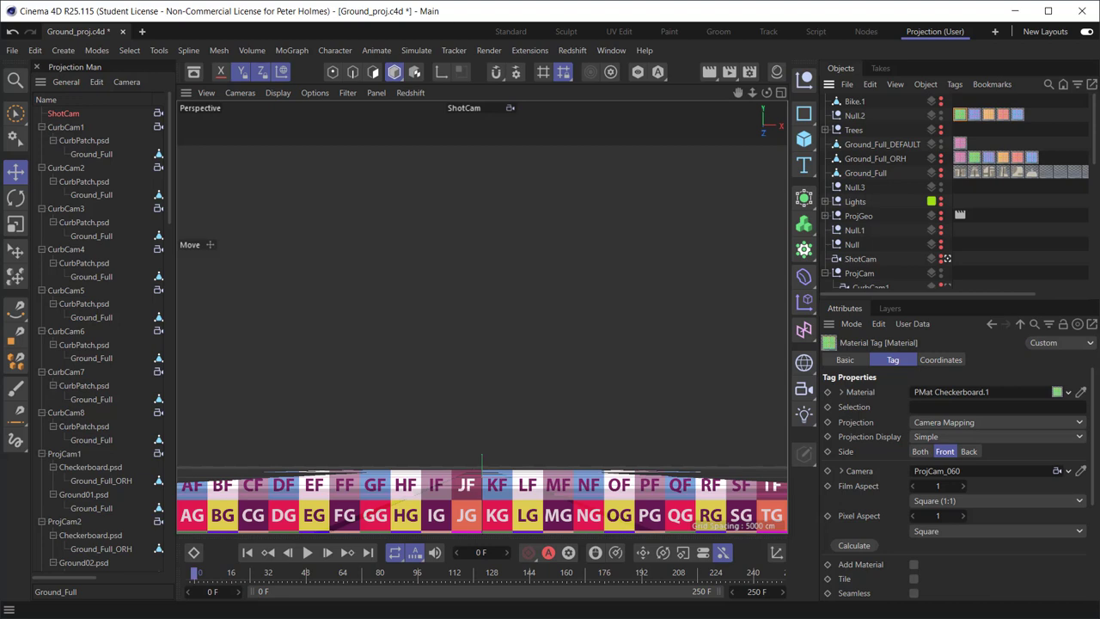
{"action": "mouse_move", "coordinate": [581, 388]}
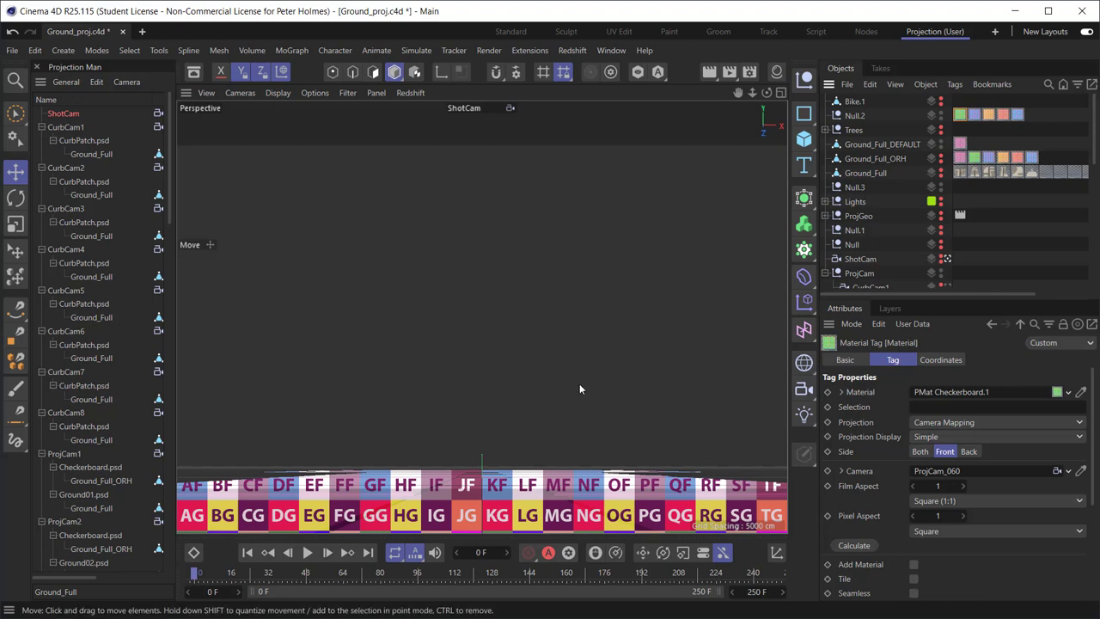
{"action": "mouse_move", "coordinate": [452, 402]}
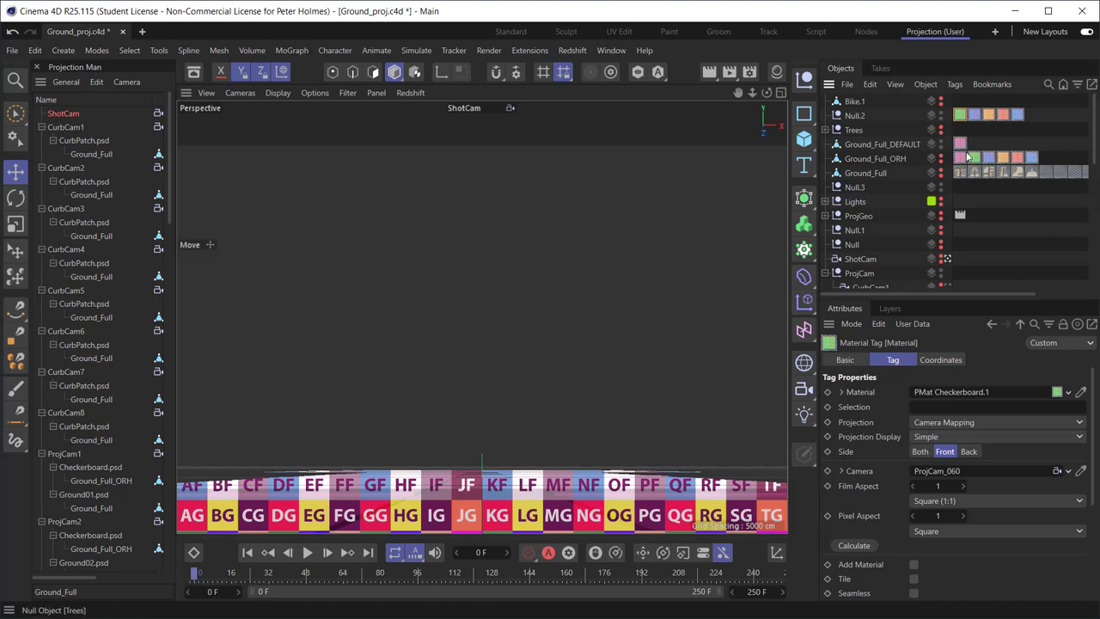
{"action": "mouse_move", "coordinate": [192, 574]}
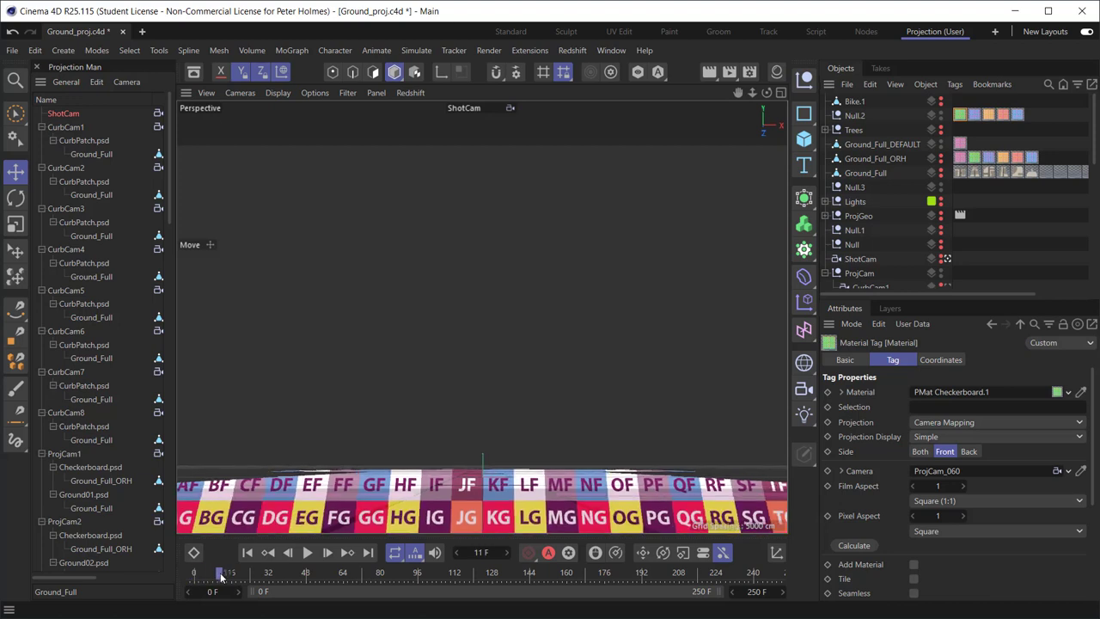
Scrub the playhead from frame 11 through 20 to about 44, watching the ground for texture smearing.
{"action": "left_click_drag", "start_coordinate": [220, 572], "coordinate": [241, 572]}
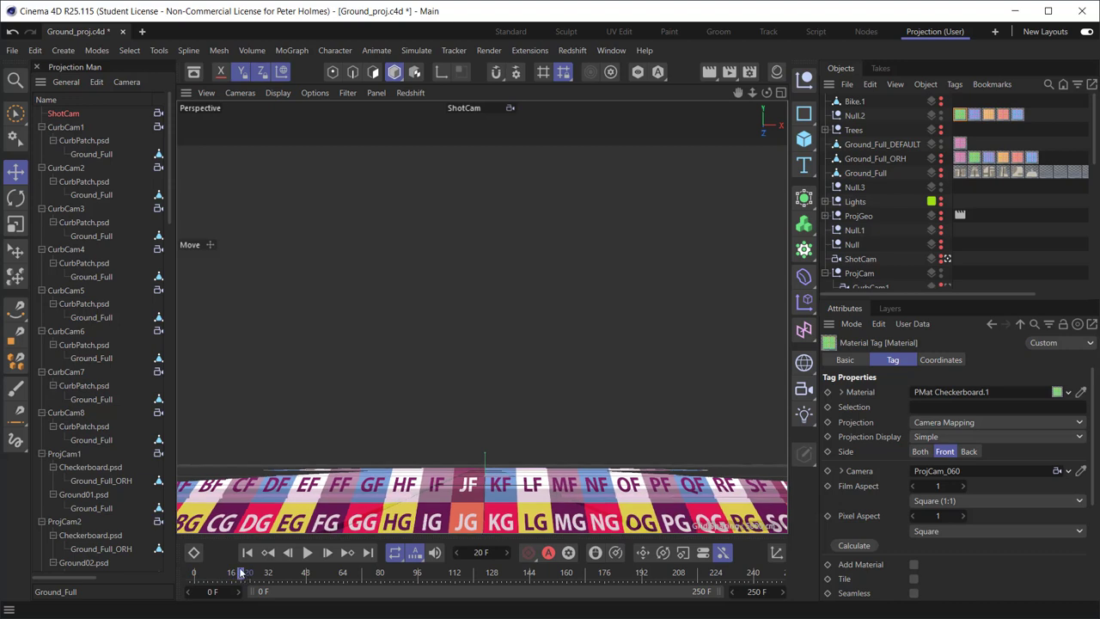
{"action": "mouse_move", "coordinate": [288, 467]}
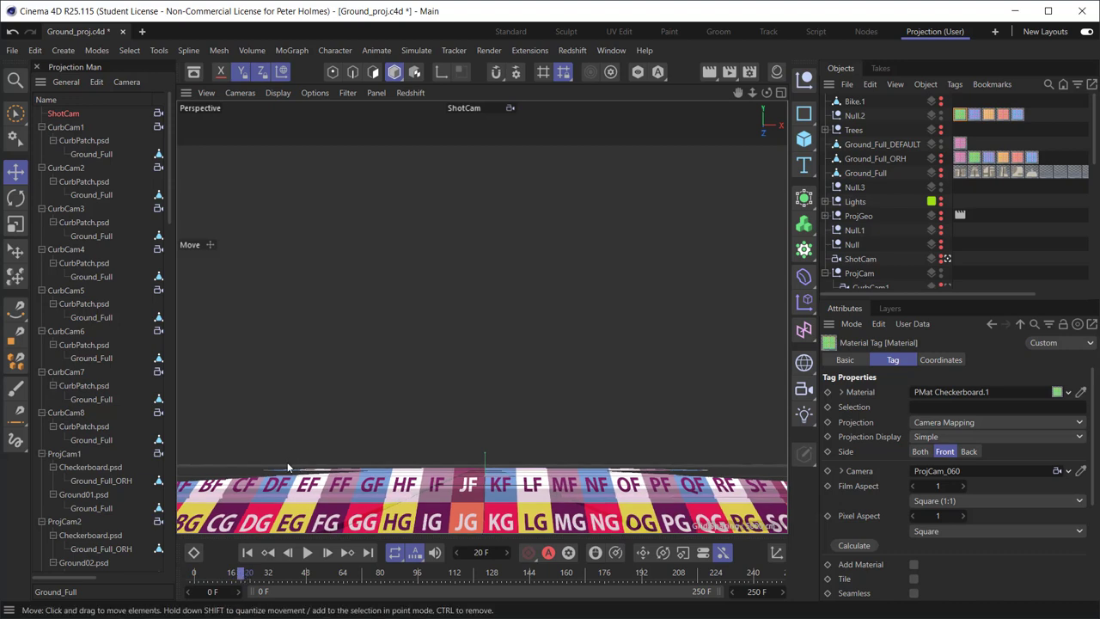
{"action": "mouse_move", "coordinate": [266, 518]}
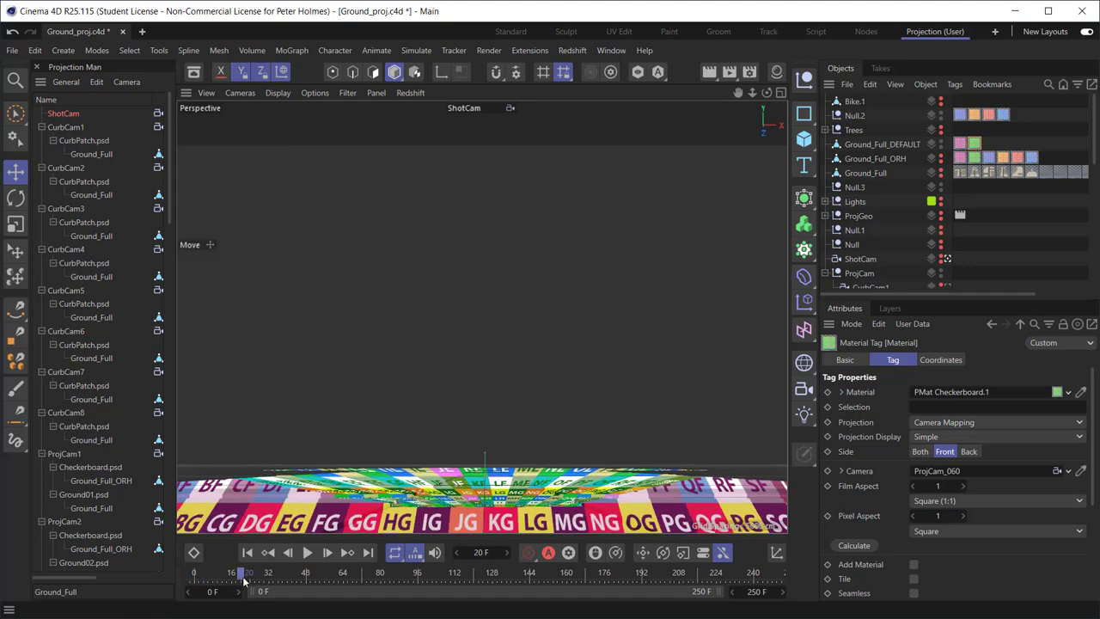
{"action": "left_click_drag", "start_coordinate": [247, 570], "coordinate": [294, 571]}
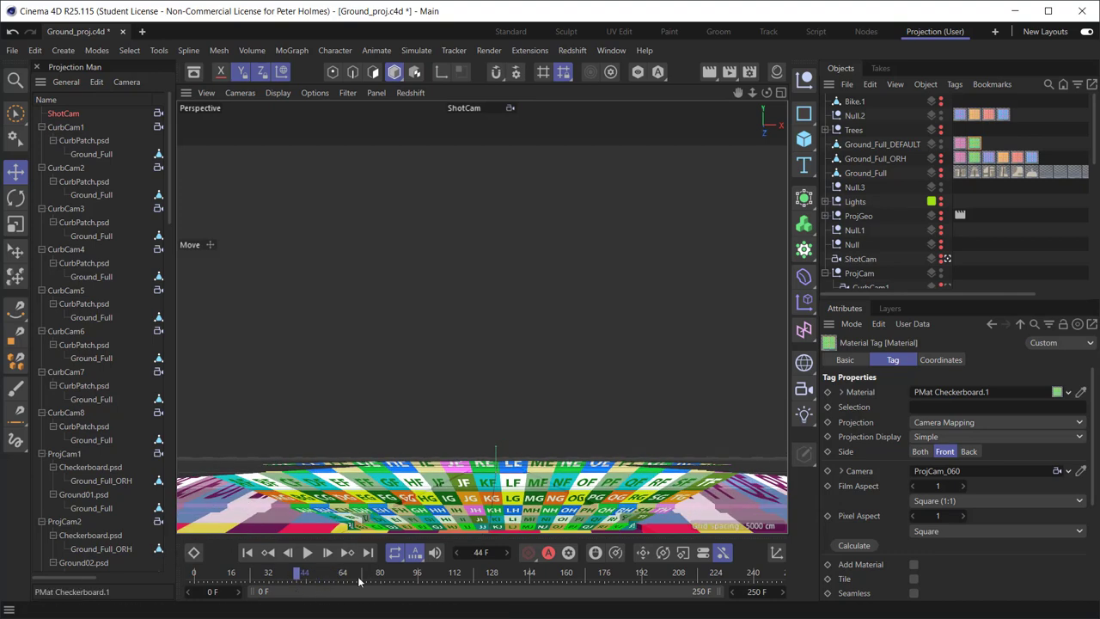
{"action": "left_click_drag", "start_coordinate": [303, 570], "coordinate": [342, 570]}
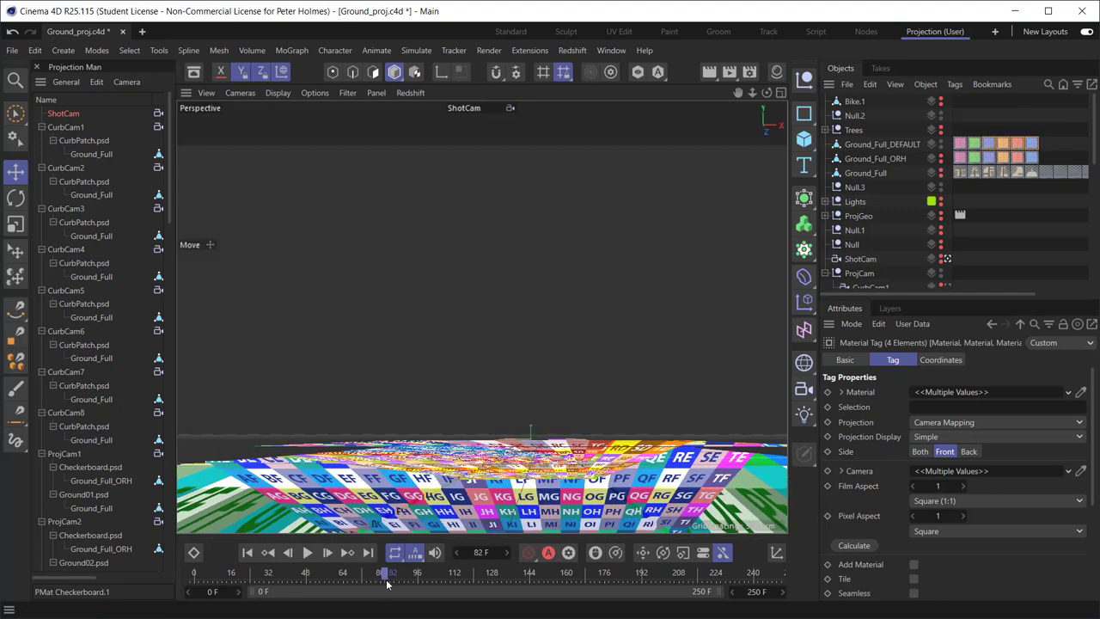
Advance to frame 96 to compare stretching at nearby frames, then return the shot to frame 0.
{"action": "left_click_drag", "start_coordinate": [387, 571], "coordinate": [416, 571]}
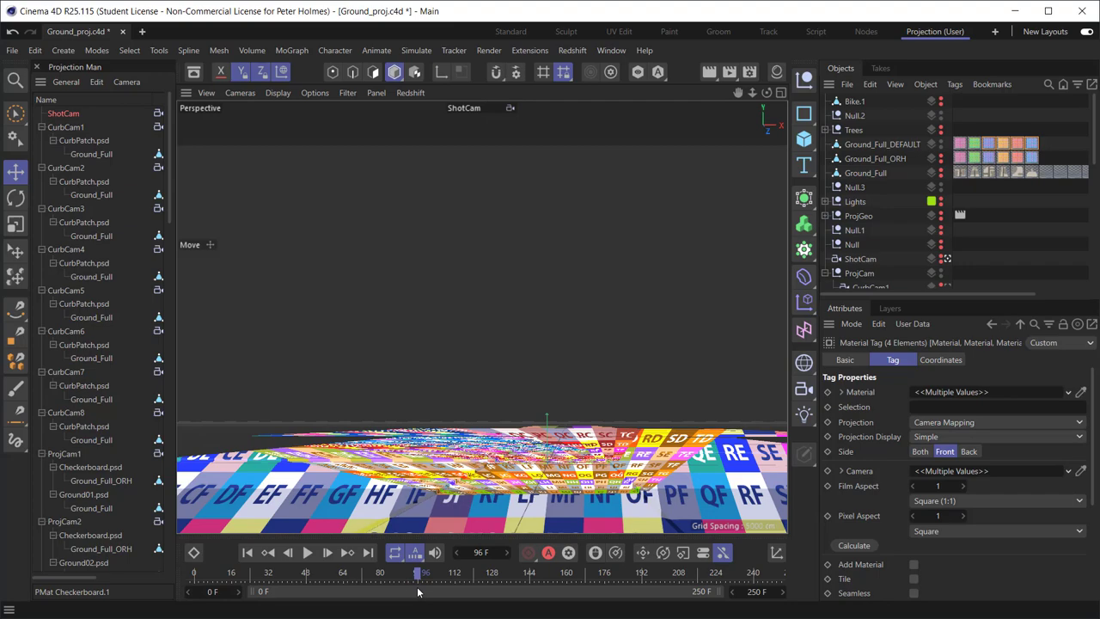
{"action": "left_click_drag", "start_coordinate": [419, 572], "coordinate": [454, 572]}
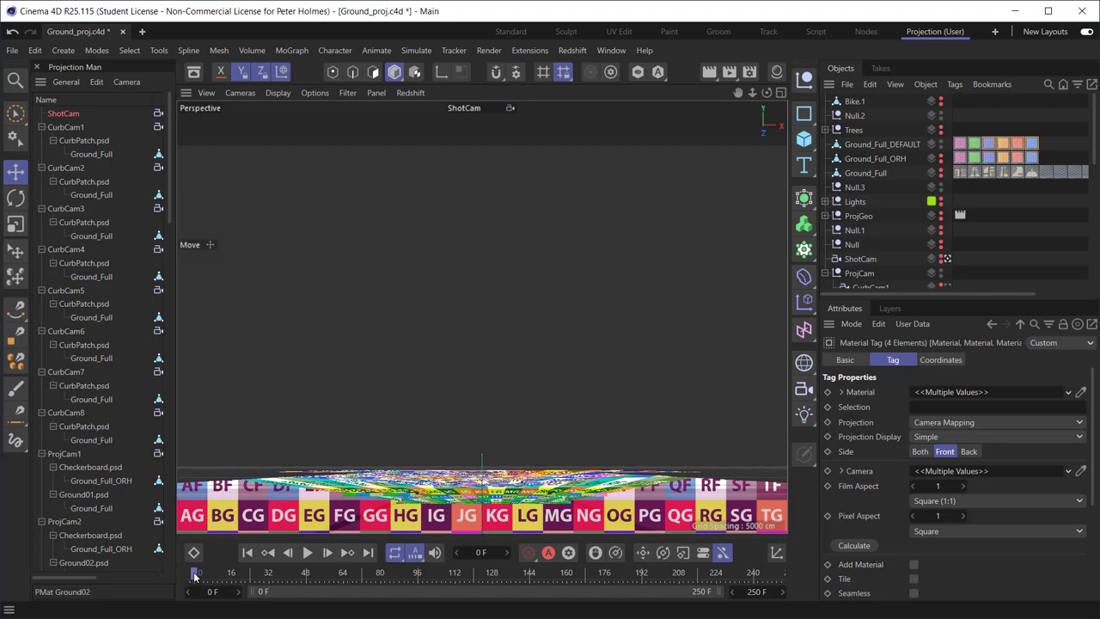
{"action": "left_click_drag", "start_coordinate": [196, 570], "coordinate": [296, 570]}
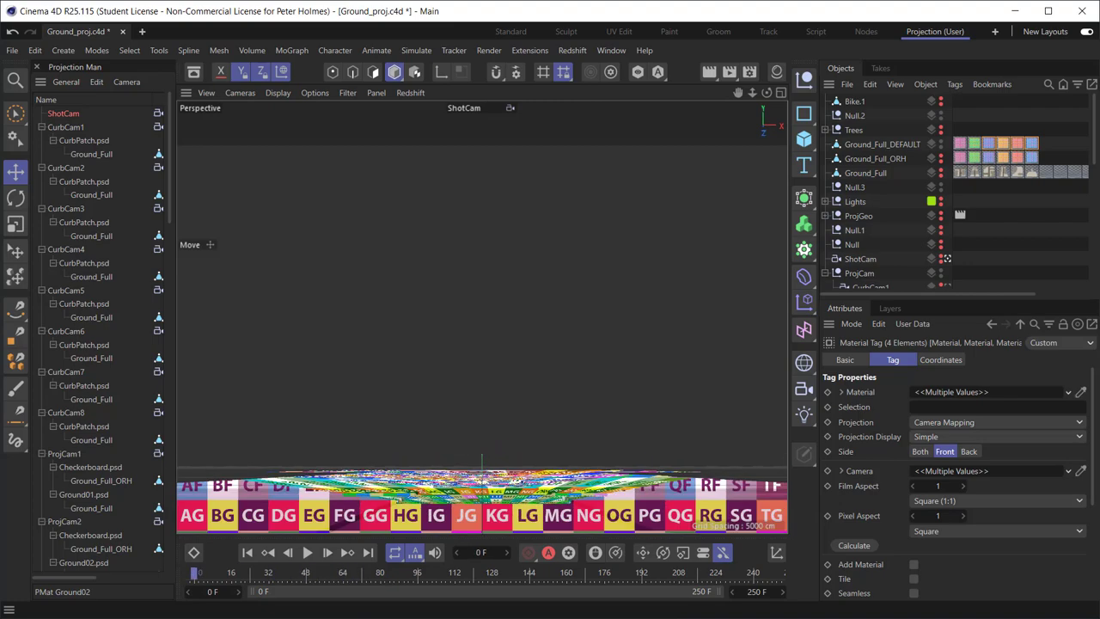
{"action": "mouse_move", "coordinate": [397, 402]}
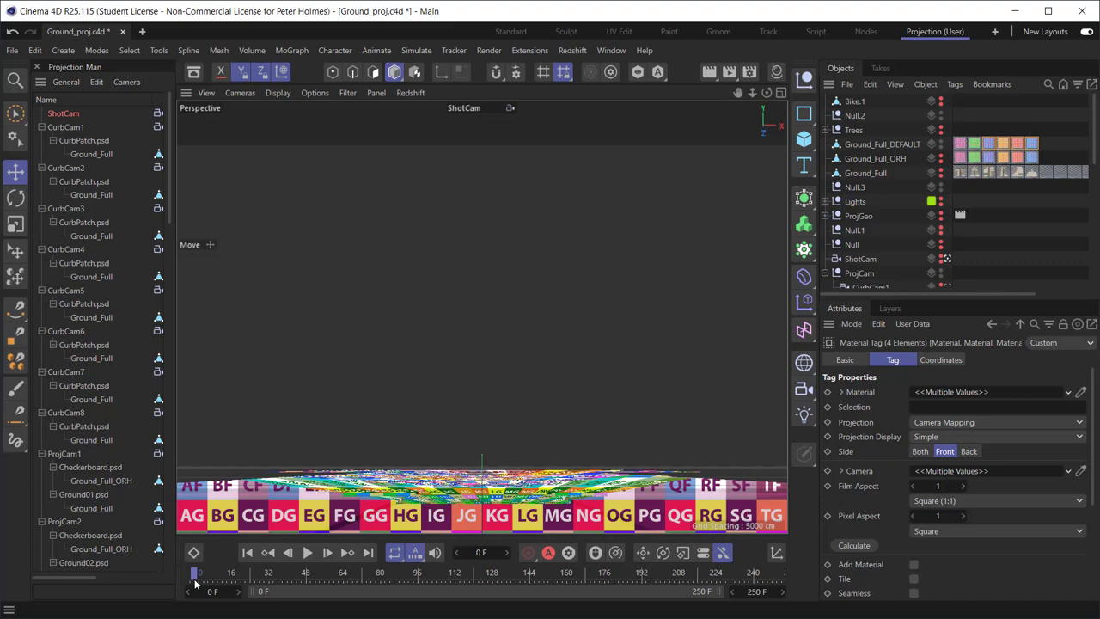
Step forward through frames 18 and 68, back near the start, and on to the smeared frame 96.
{"action": "left_click_drag", "start_coordinate": [197, 572], "coordinate": [240, 572]}
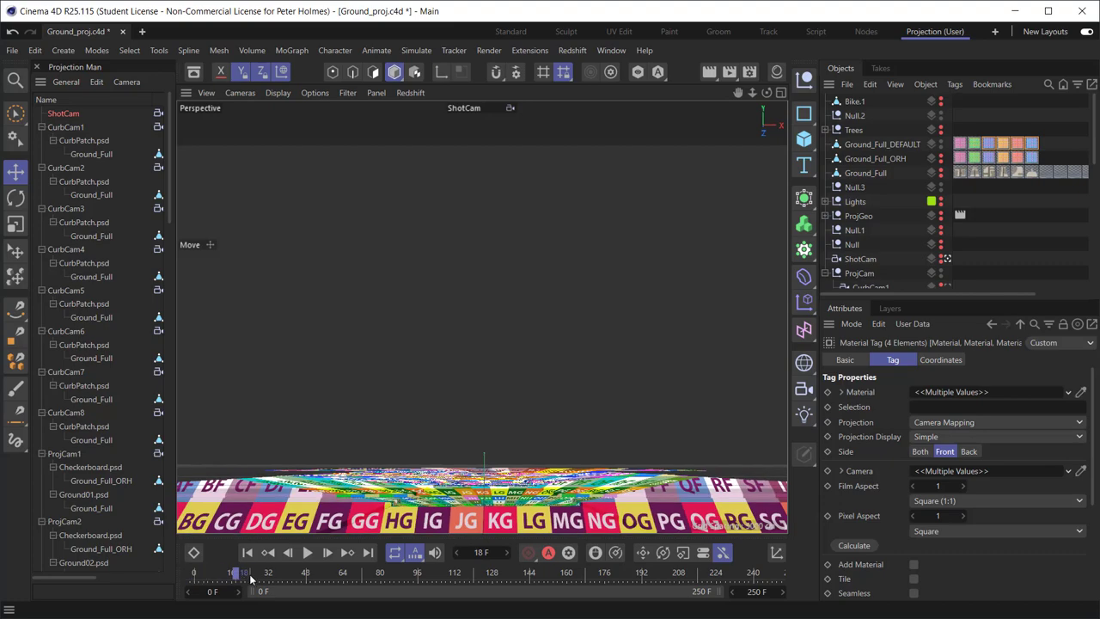
{"action": "left_click_drag", "start_coordinate": [241, 572], "coordinate": [231, 572]}
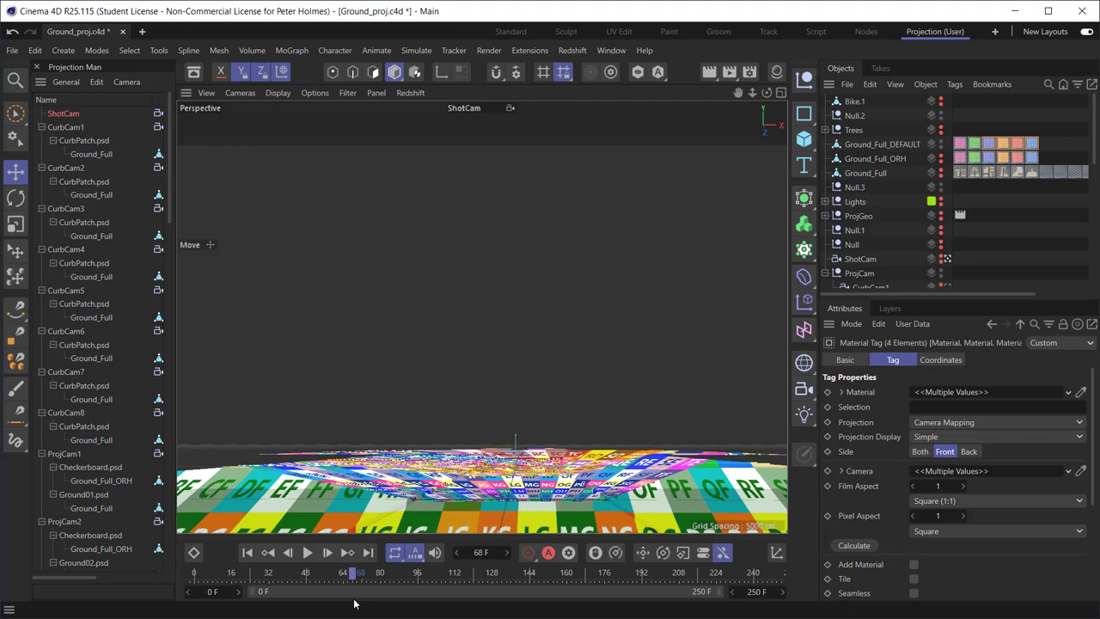
{"action": "left_click_drag", "start_coordinate": [357, 572], "coordinate": [306, 572]}
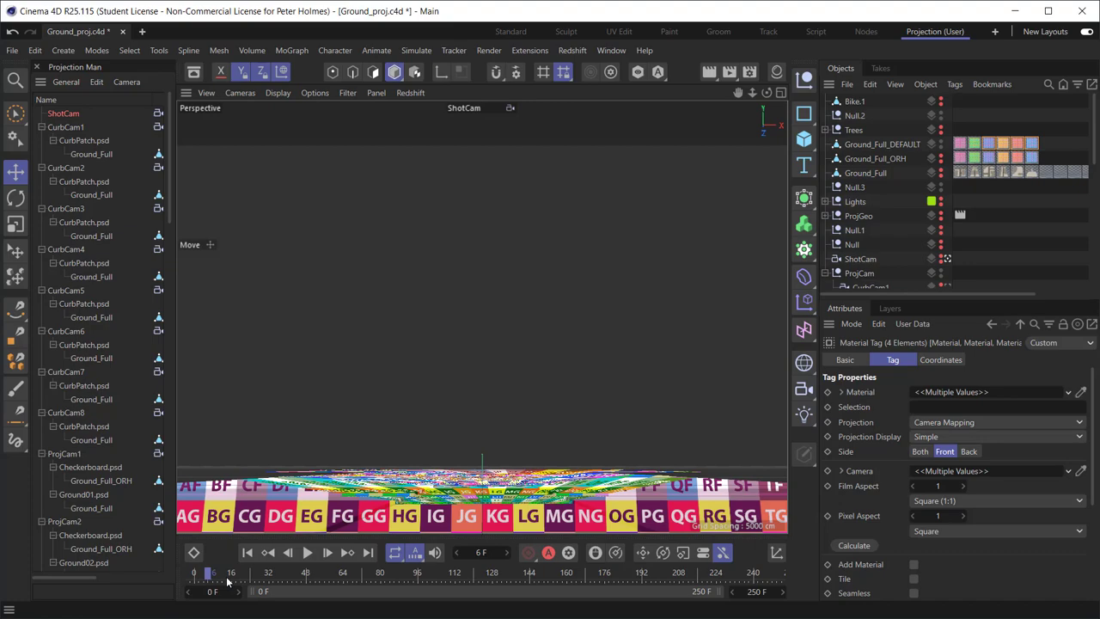
{"action": "left_click_drag", "start_coordinate": [210, 571], "coordinate": [357, 570]}
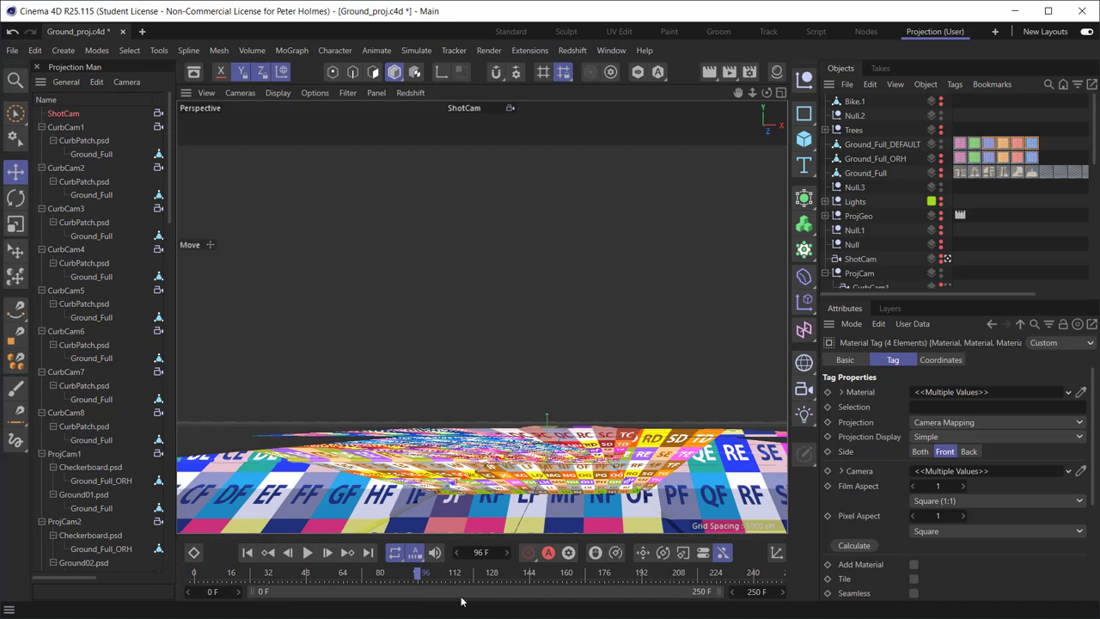
{"action": "mouse_move", "coordinate": [461, 601]}
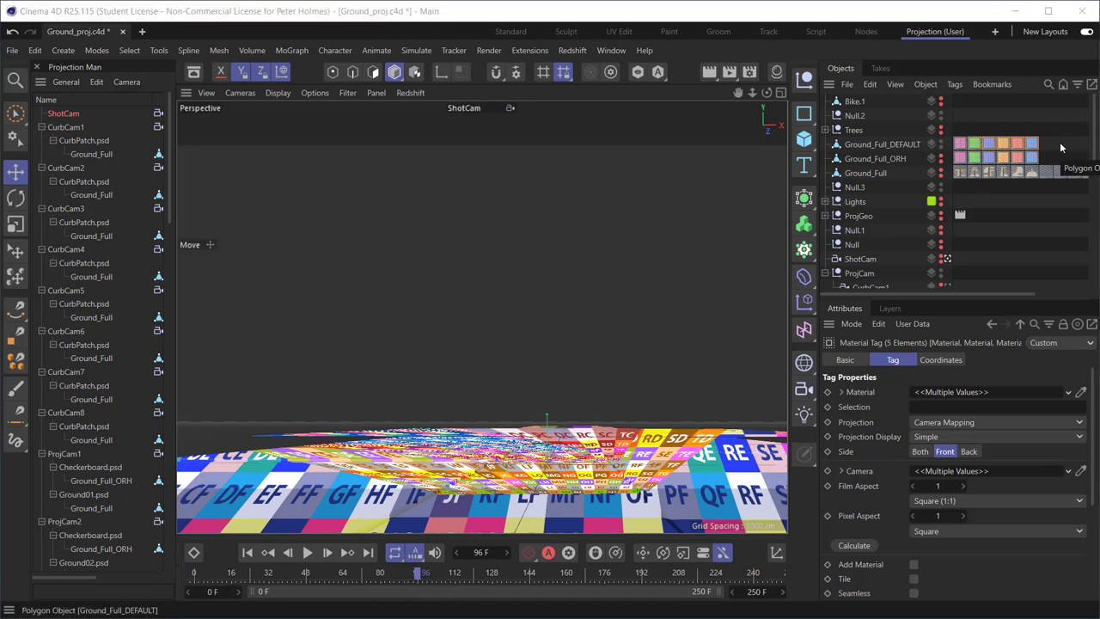
Select the PMat Checkerboard.1 tag and run through the early frames to check its camera-mapped projection.
{"action": "left_click", "coordinate": [976, 144]}
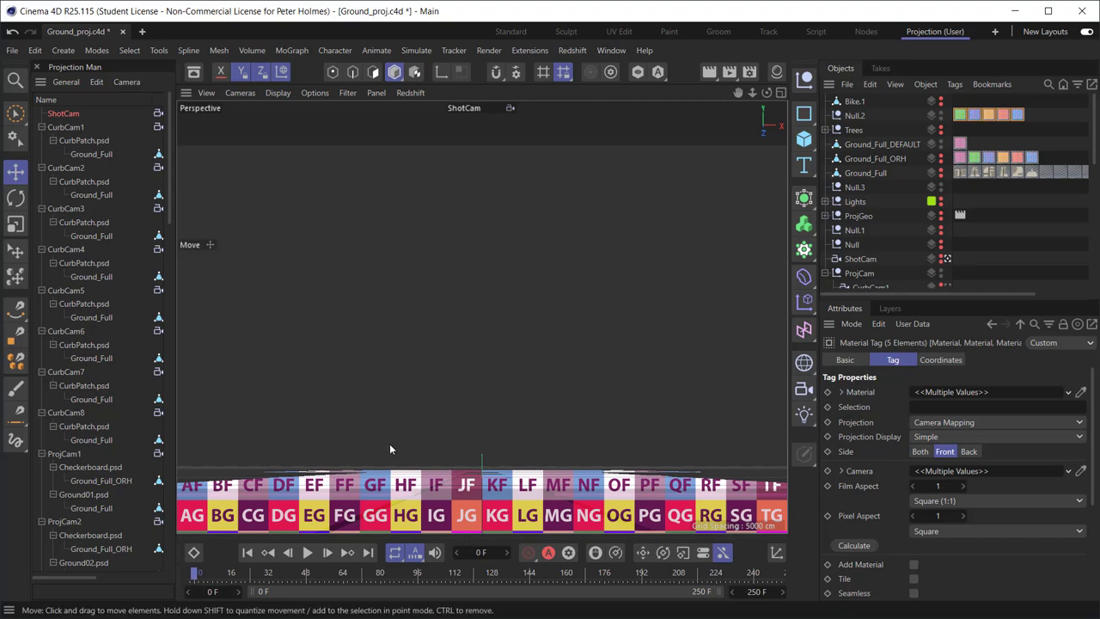
{"action": "left_click_drag", "start_coordinate": [197, 572], "coordinate": [237, 572]}
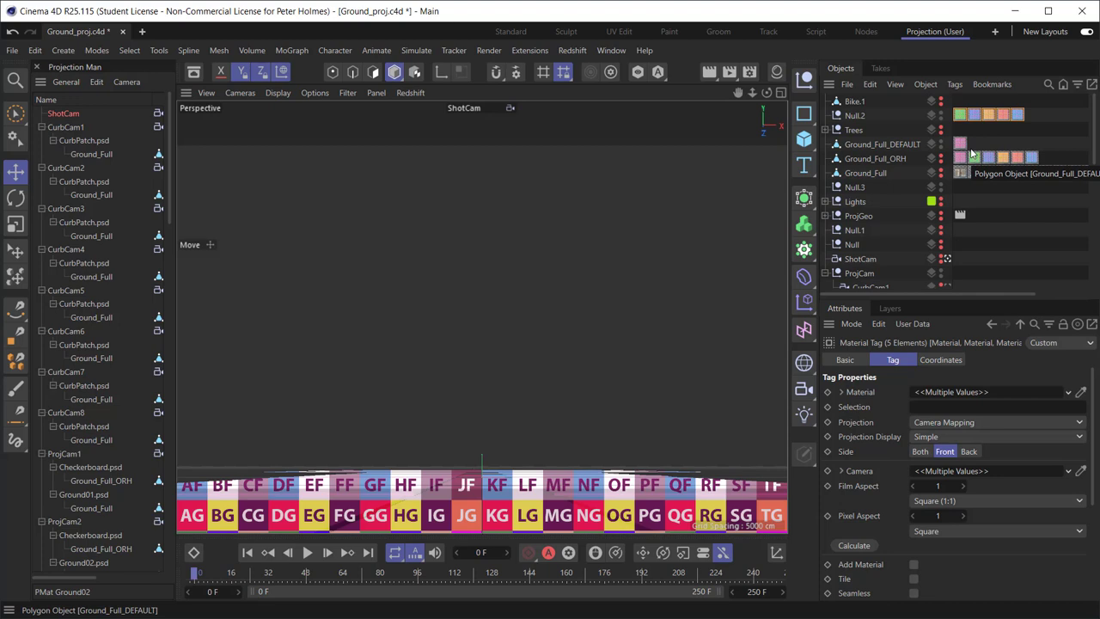
{"action": "mouse_move", "coordinate": [914, 244]}
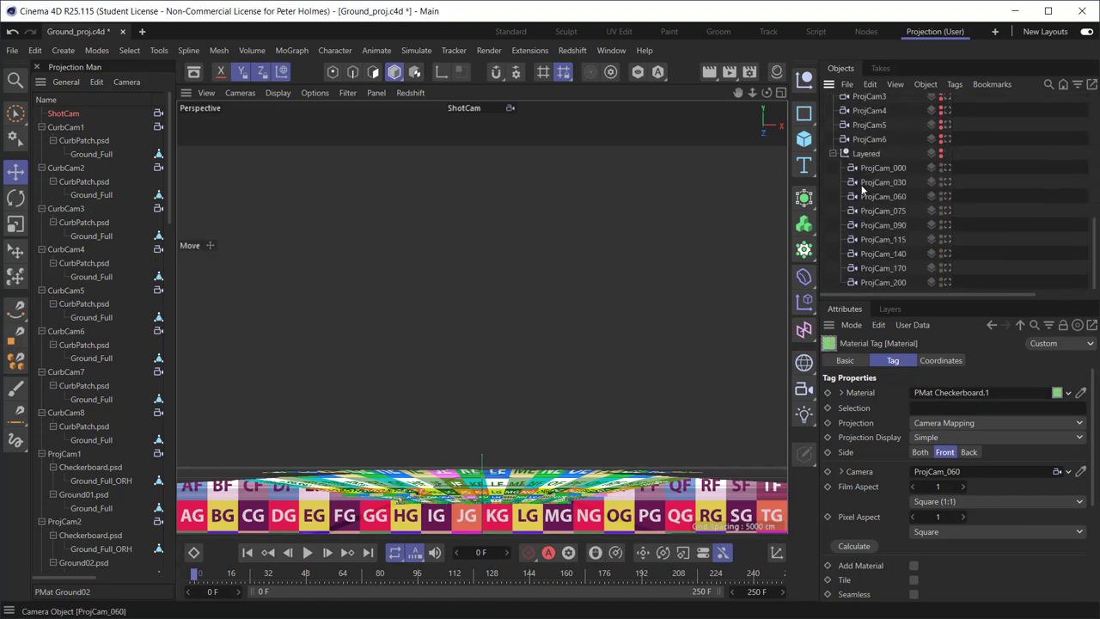
Select the PMat Checkerboard.2 tag and scrub frames 0 to about 39, comparing the ground for smearing.
{"action": "left_click", "coordinate": [881, 182]}
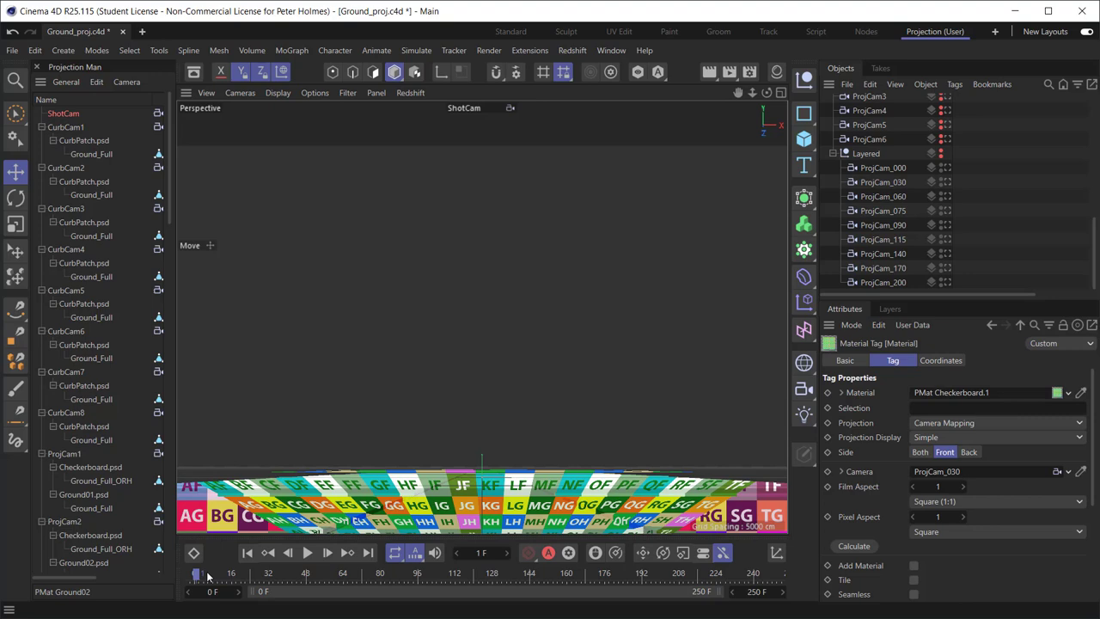
{"action": "left_click_drag", "start_coordinate": [196, 574], "coordinate": [261, 574]}
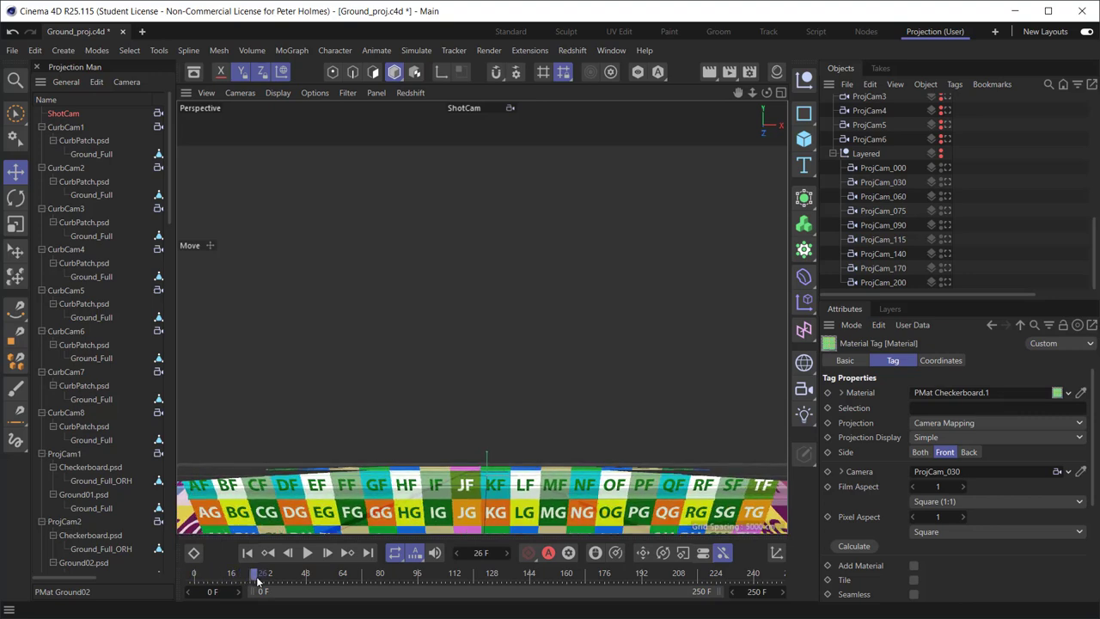
{"action": "left_click_drag", "start_coordinate": [257, 574], "coordinate": [268, 574]}
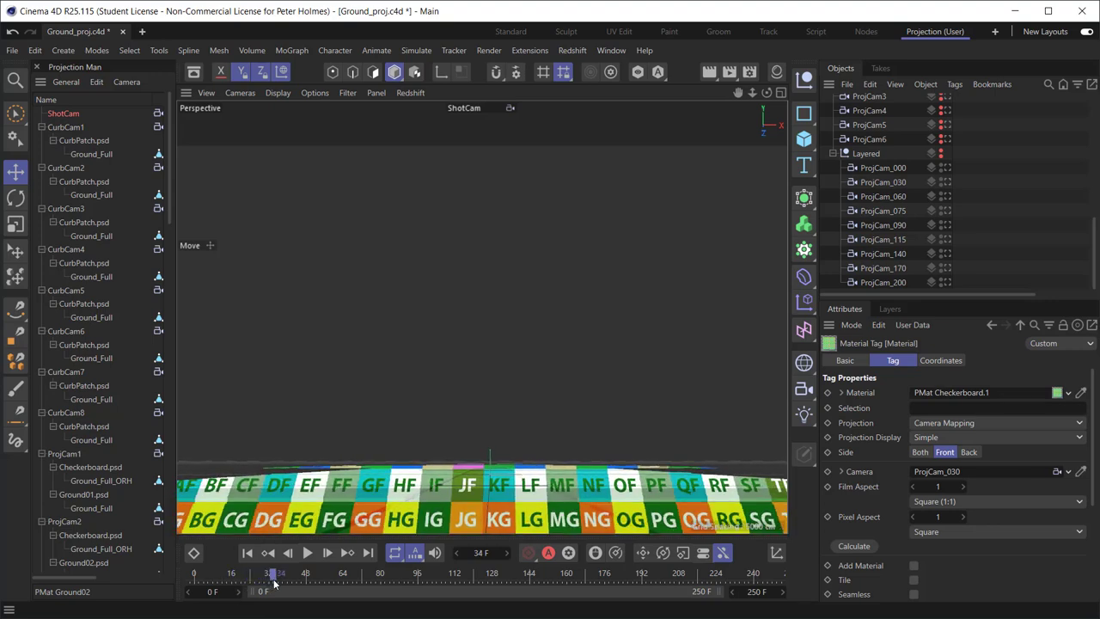
{"action": "left_click_drag", "start_coordinate": [275, 574], "coordinate": [257, 573]}
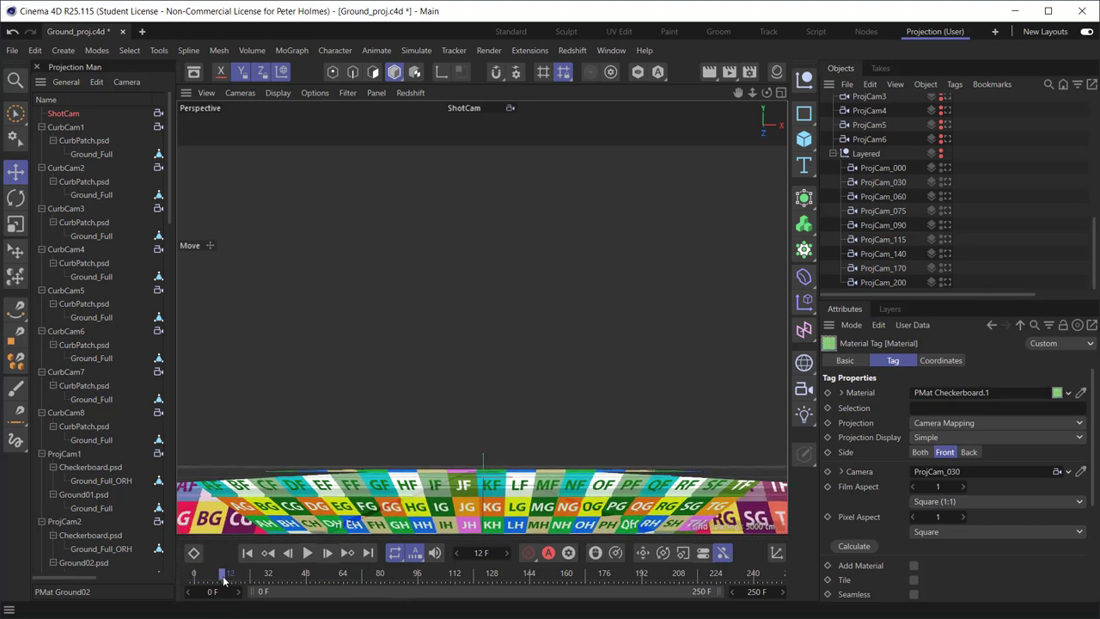
{"action": "left_click_drag", "start_coordinate": [227, 574], "coordinate": [239, 574]}
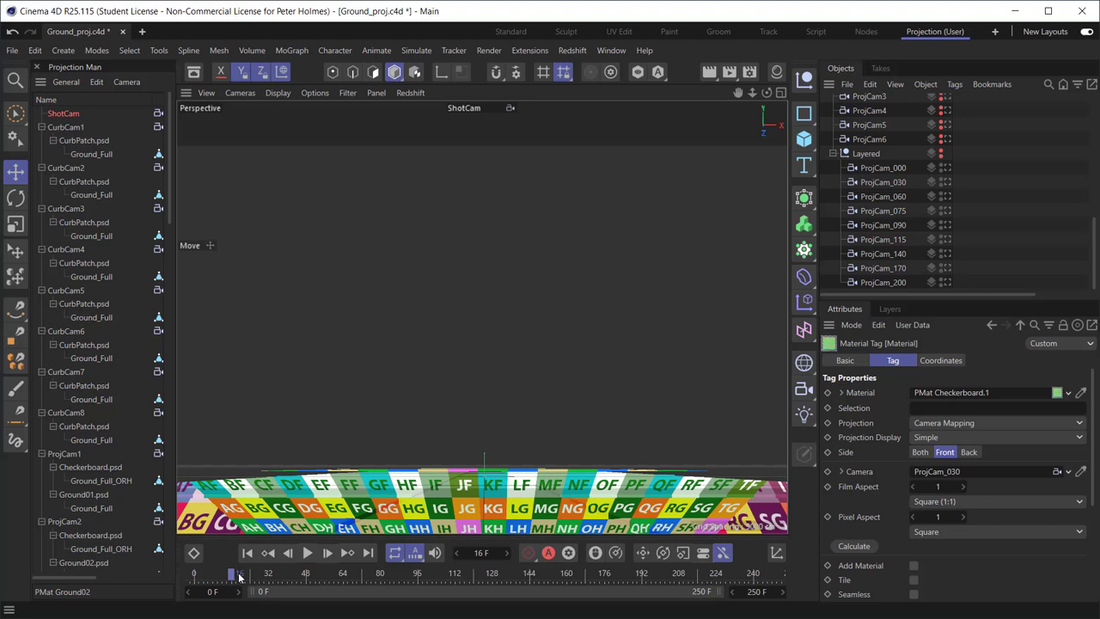
{"action": "left_click_drag", "start_coordinate": [231, 574], "coordinate": [267, 574]}
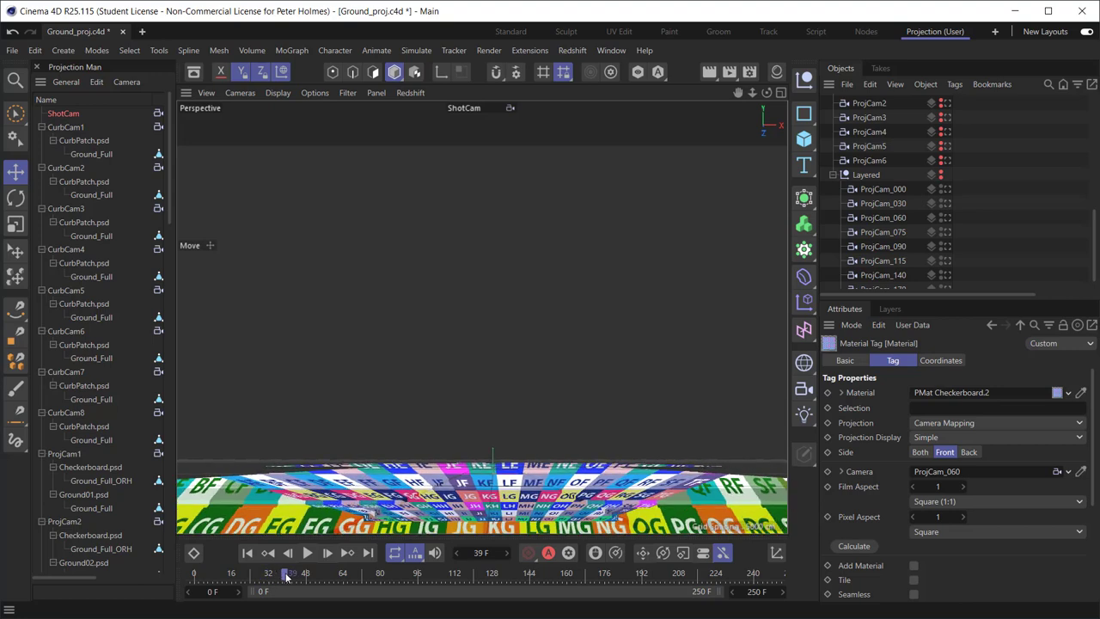
Scrub forward and back through the animation to check the second projection for smearing, ending near frame 56.
{"action": "left_click_drag", "start_coordinate": [285, 572], "coordinate": [304, 572]}
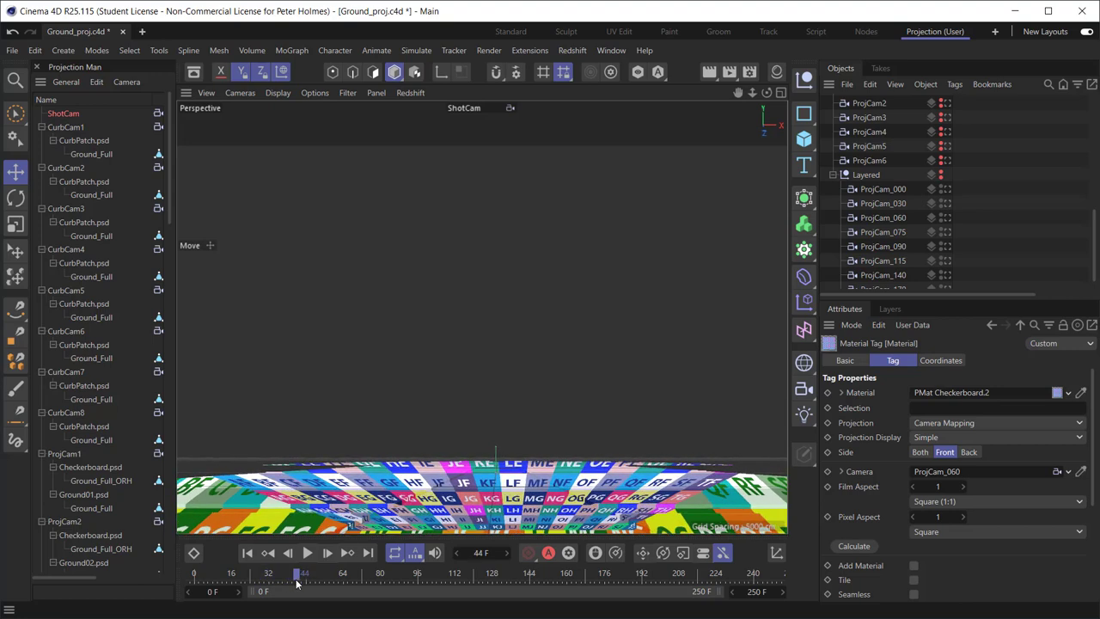
{"action": "left_click_drag", "start_coordinate": [302, 573], "coordinate": [309, 573]}
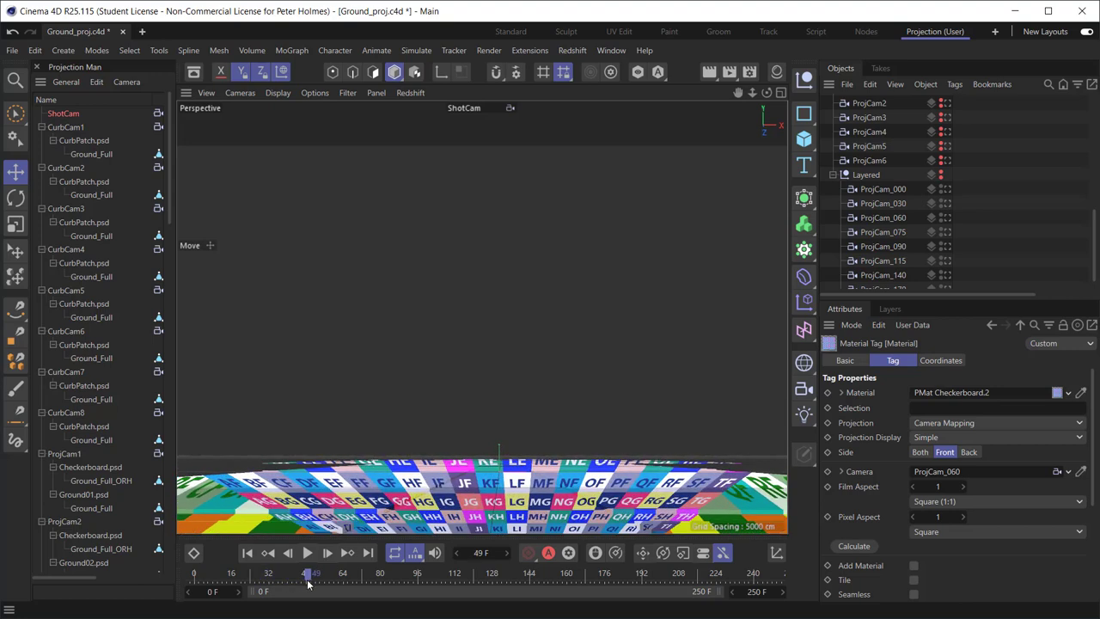
{"action": "left_click_drag", "start_coordinate": [312, 572], "coordinate": [299, 572]}
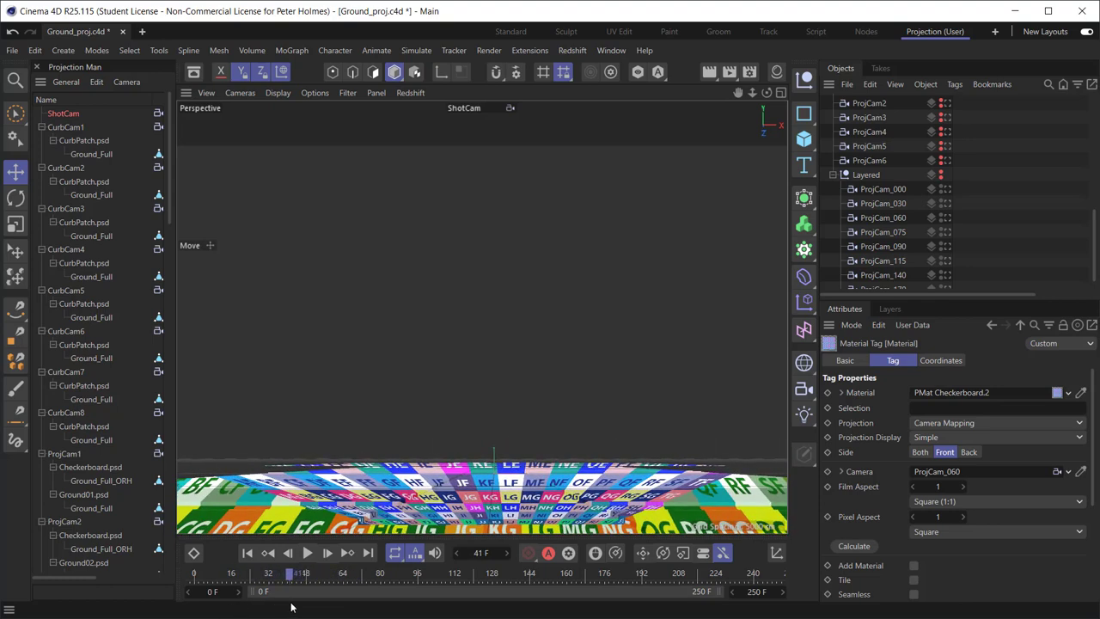
{"action": "left_click_drag", "start_coordinate": [289, 573], "coordinate": [210, 574]}
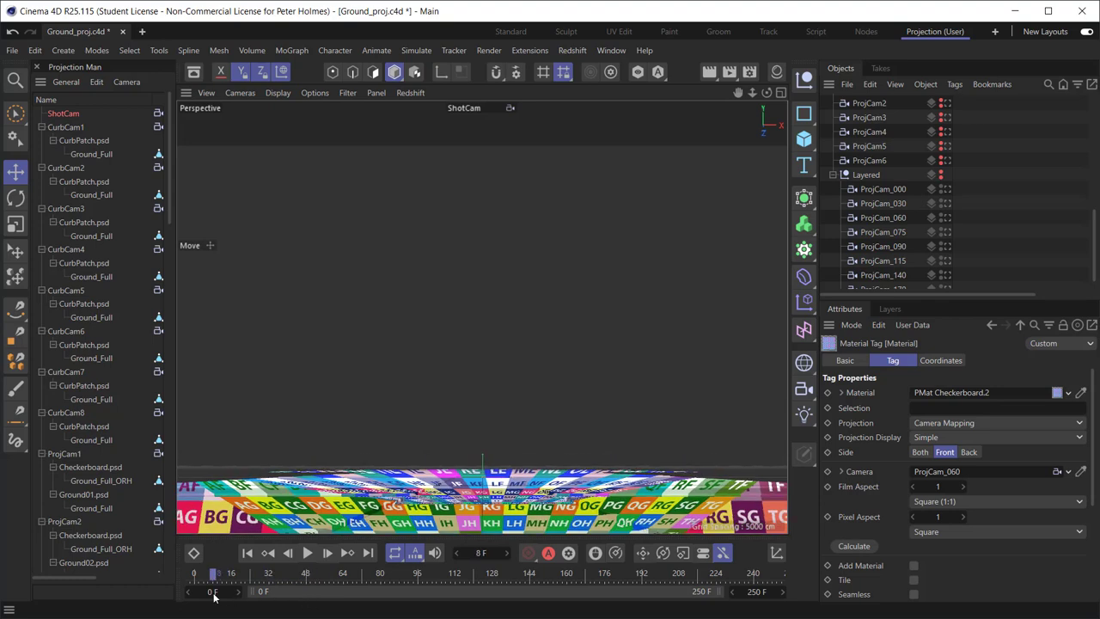
{"action": "left_click_drag", "start_coordinate": [210, 574], "coordinate": [326, 574]}
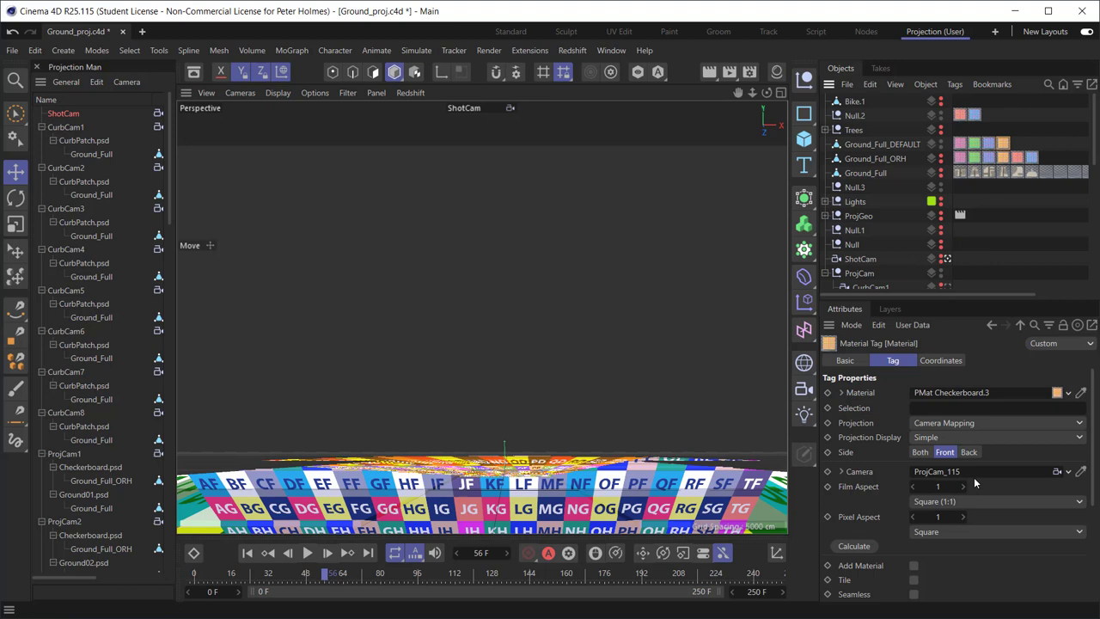
Select ProjCam_075 as the projection camera for PMat Checkerboard.3 and advance the animation to test it.
{"action": "scroll", "scroll_direction": "down", "scroll_amount": 3}
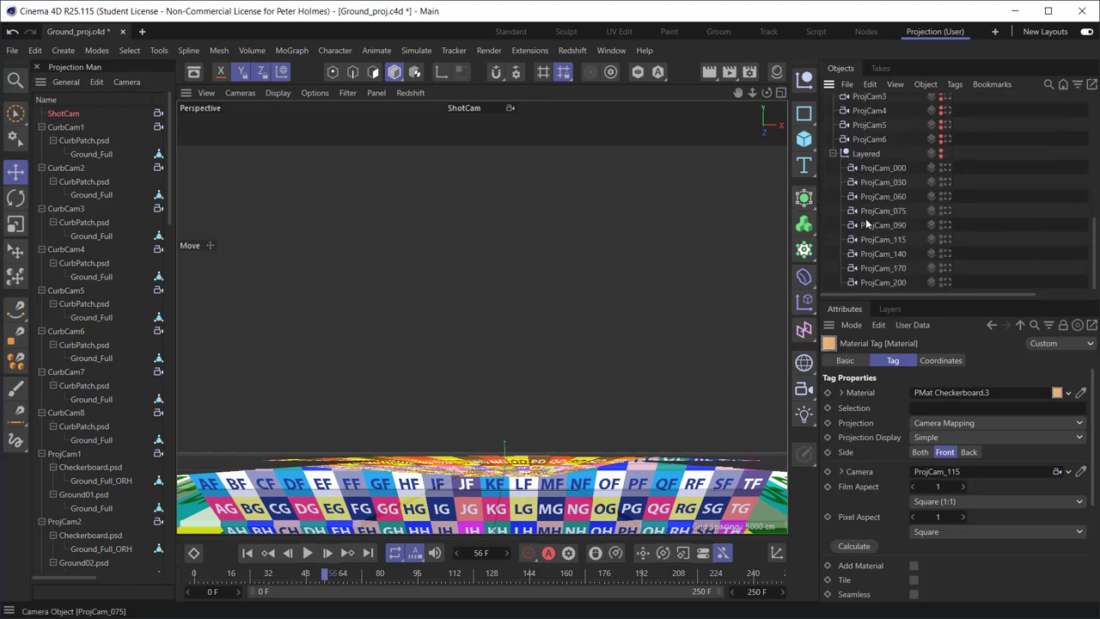
{"action": "left_click", "coordinate": [883, 210]}
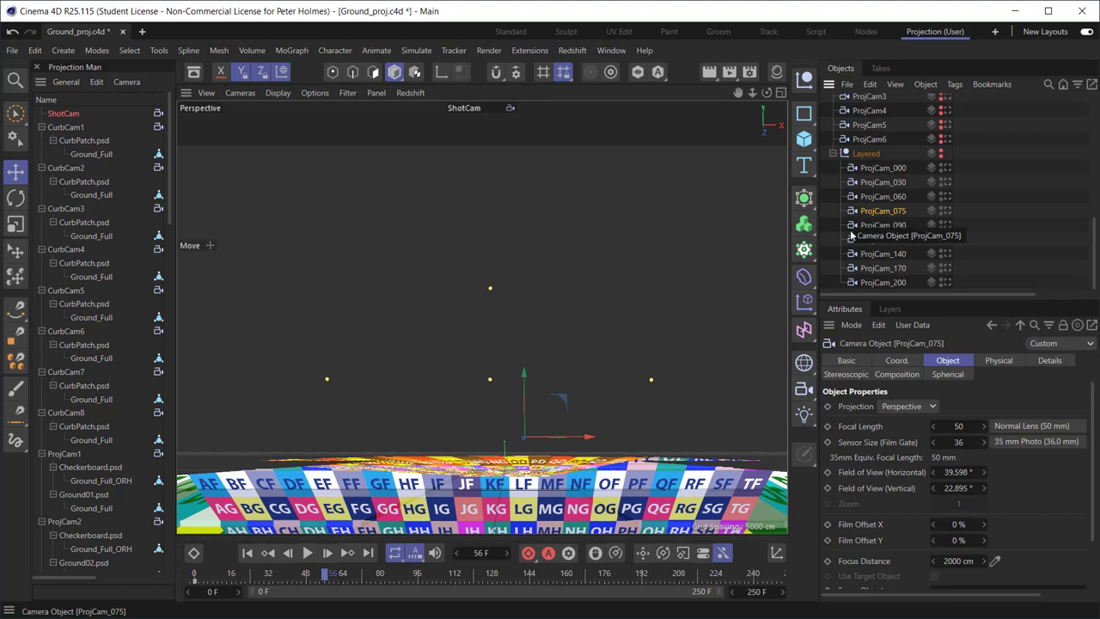
{"action": "mouse_move", "coordinate": [883, 223]}
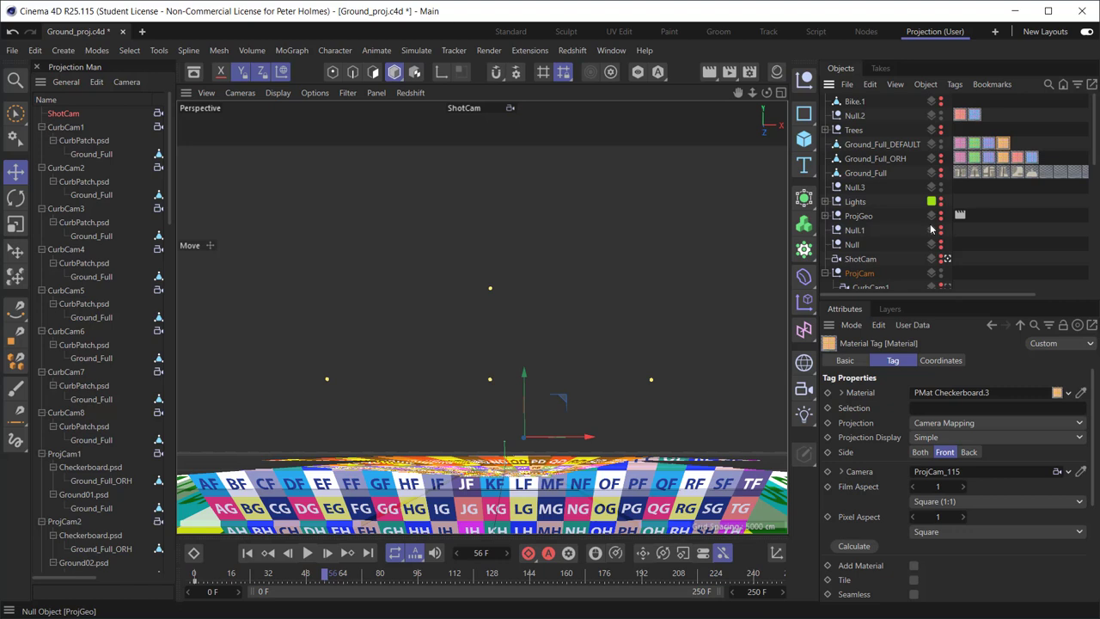
{"action": "scroll", "scroll_direction": "down", "scroll_amount": 3}
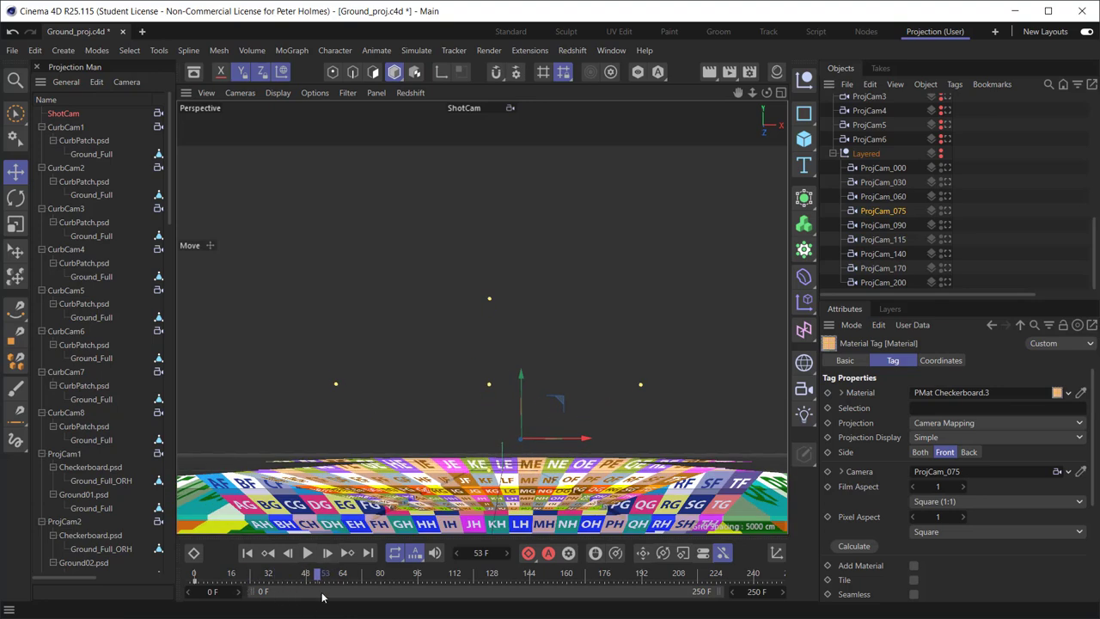
{"action": "left_click_drag", "start_coordinate": [323, 574], "coordinate": [359, 574]}
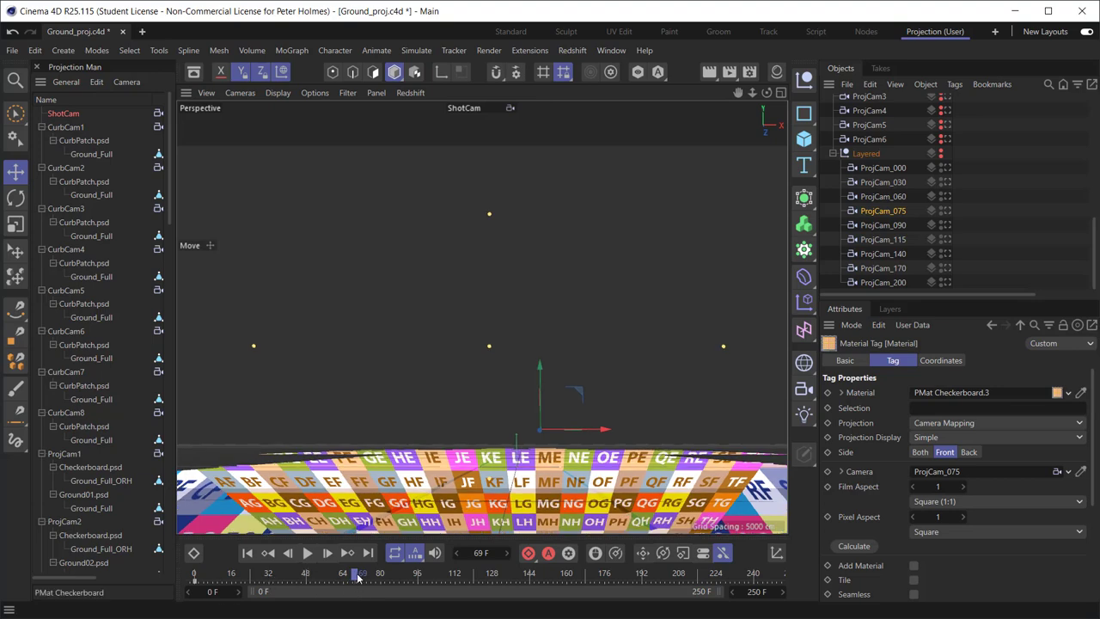
Nudge the playhead around frame 70, comparing the ProjCam_075 projected squares for smearing.
{"action": "left_click_drag", "start_coordinate": [360, 572], "coordinate": [370, 572]}
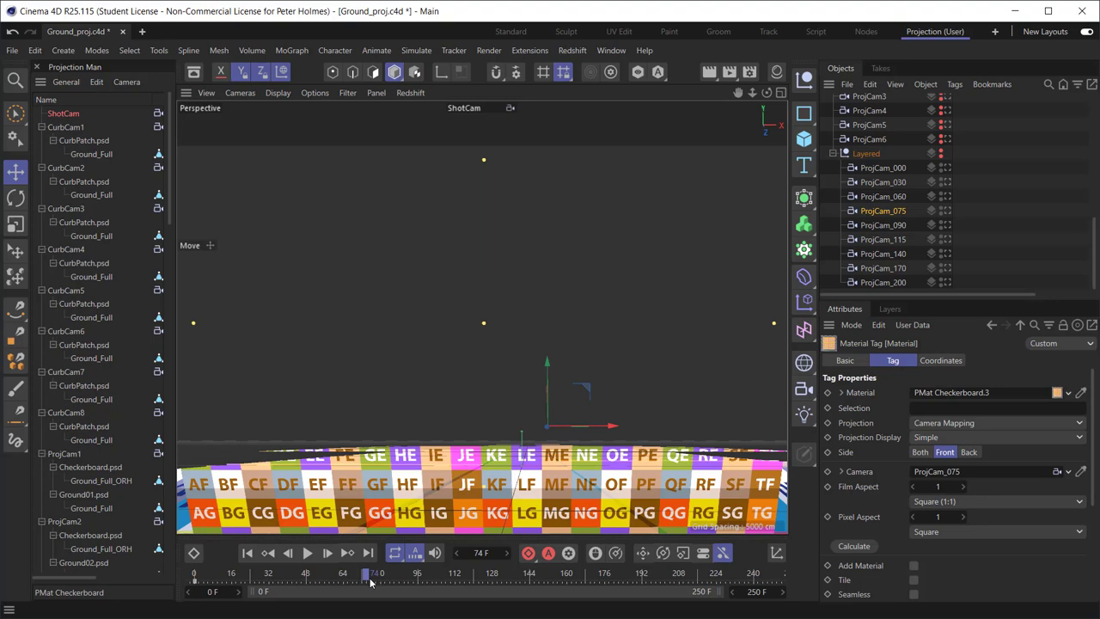
{"action": "left_click_drag", "start_coordinate": [371, 572], "coordinate": [368, 572]}
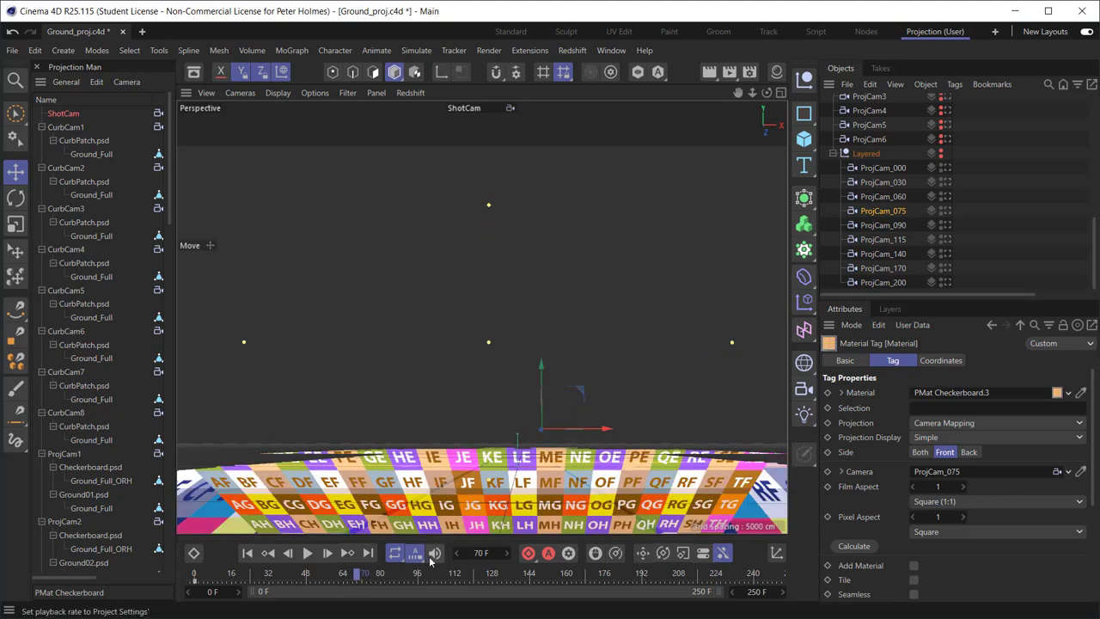
{"action": "mouse_move", "coordinate": [437, 553]}
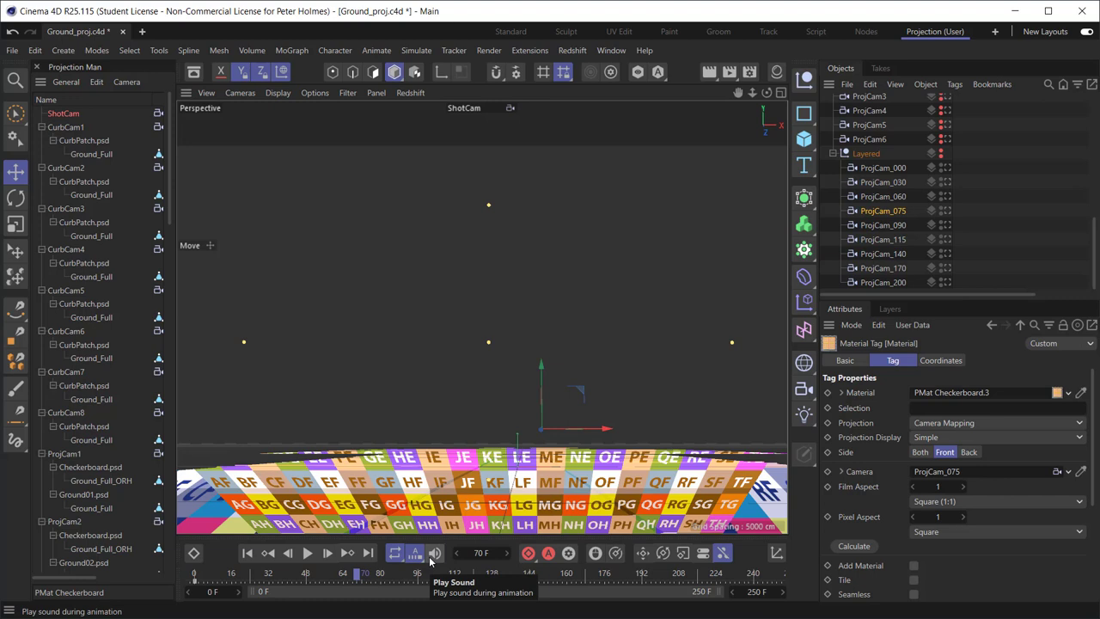